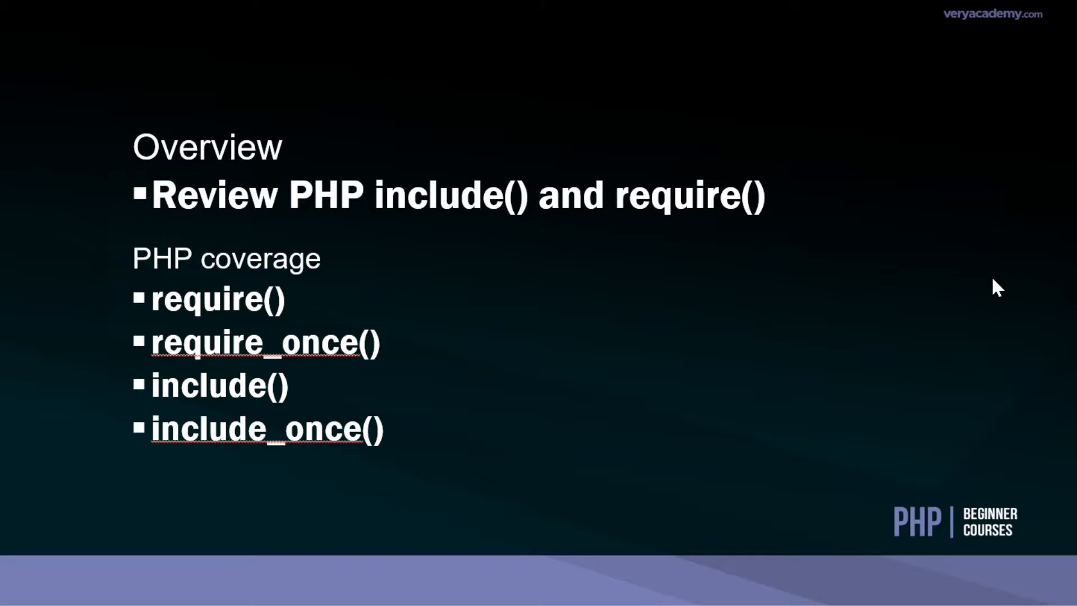
pyautogui.moveTo(987, 288)
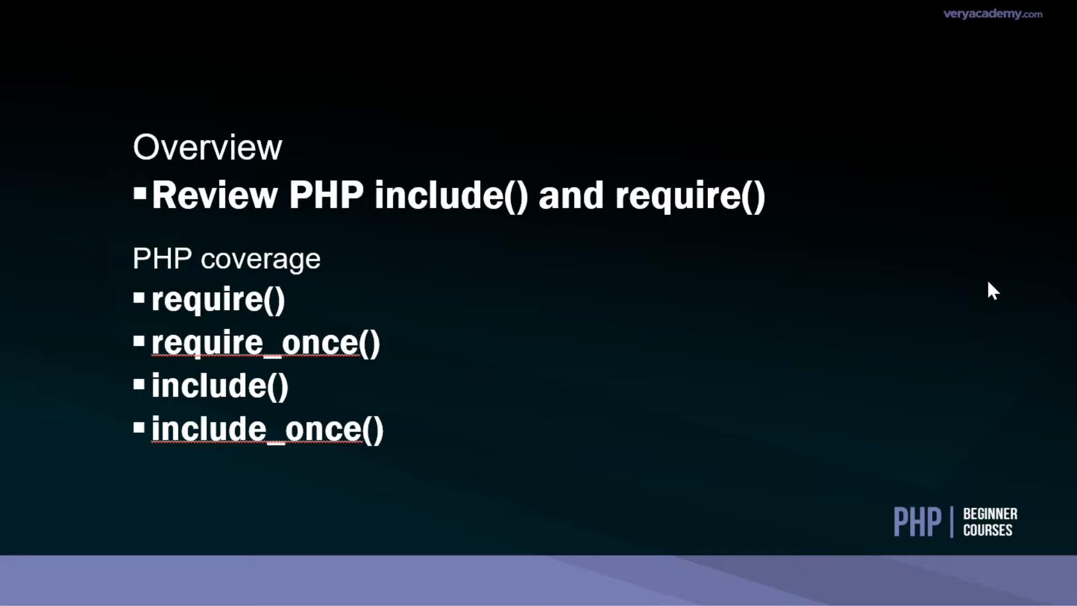
pyautogui.moveTo(912, 294)
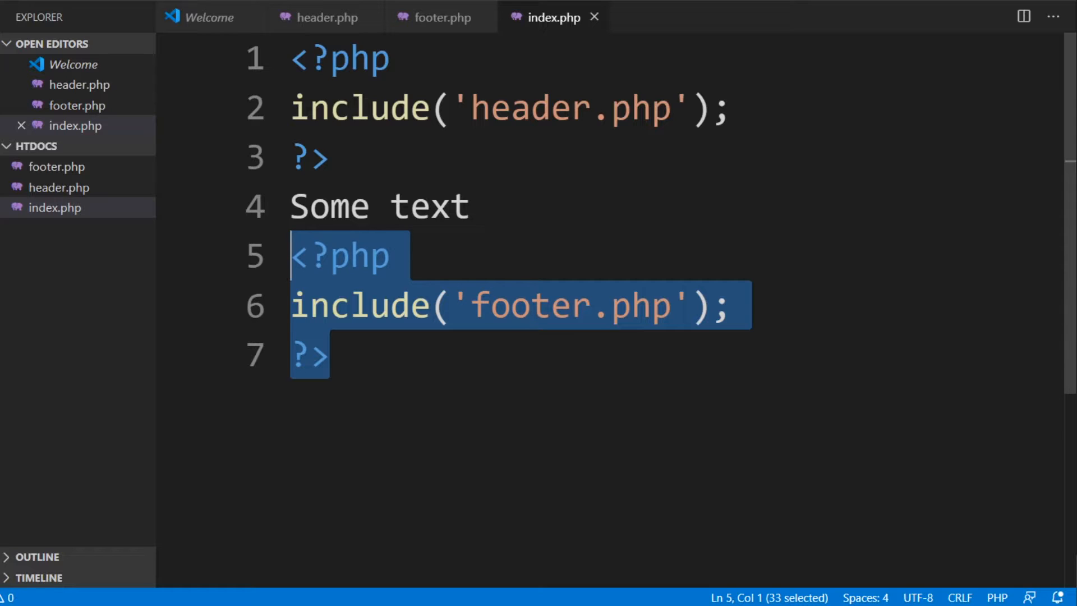
# - Select 'footer' in the second include, then review header.php and the rendered localhost page
pyautogui.doubleClick(530, 107)
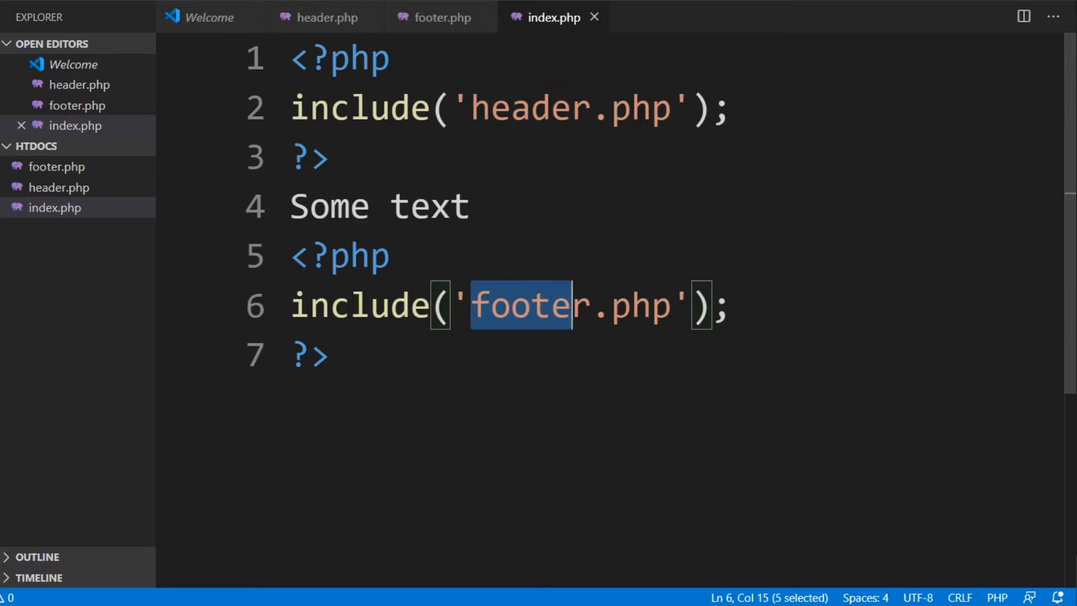
pyautogui.press('shift+right')
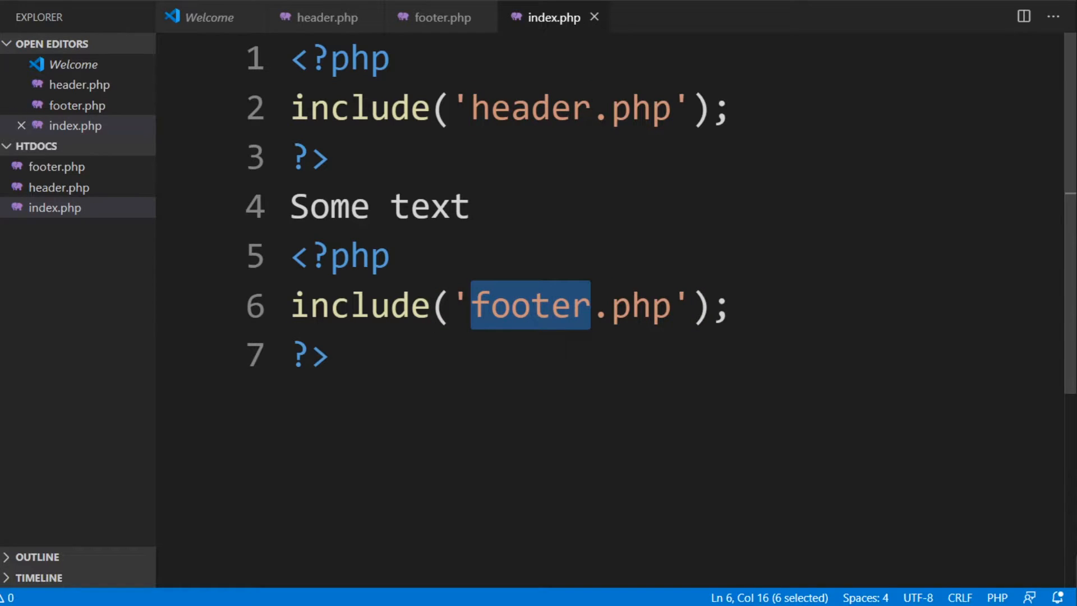
pyautogui.moveTo(528, 107)
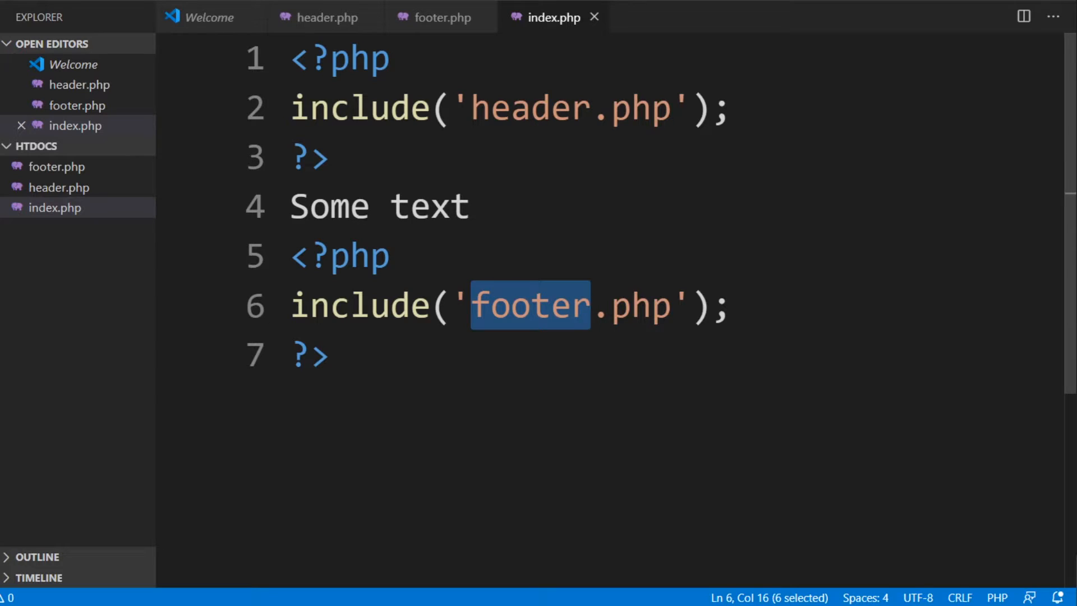
pyautogui.moveTo(555, 18)
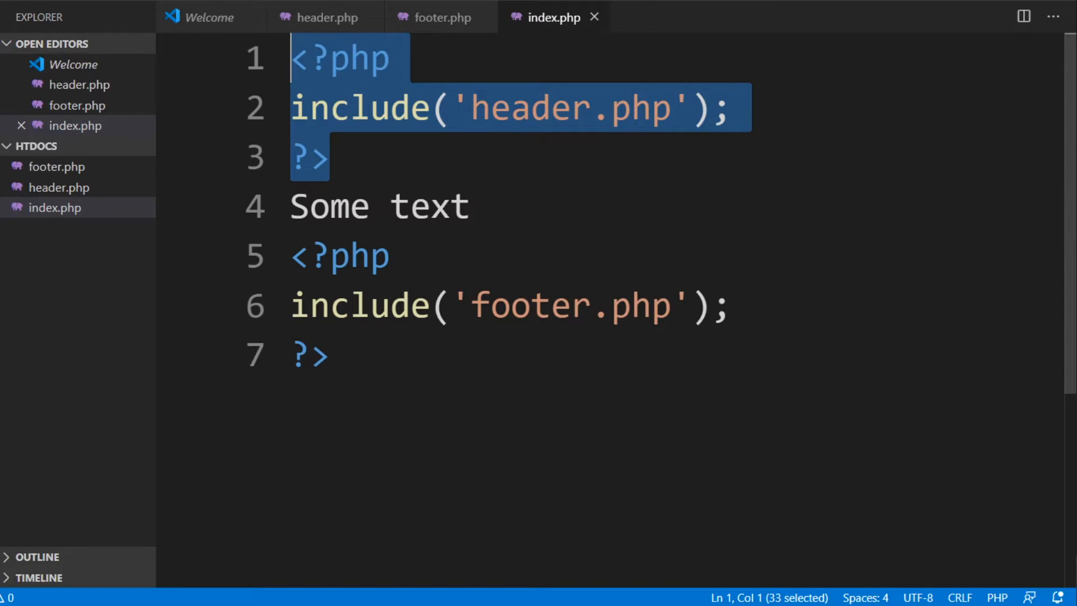
pyautogui.click(326, 17)
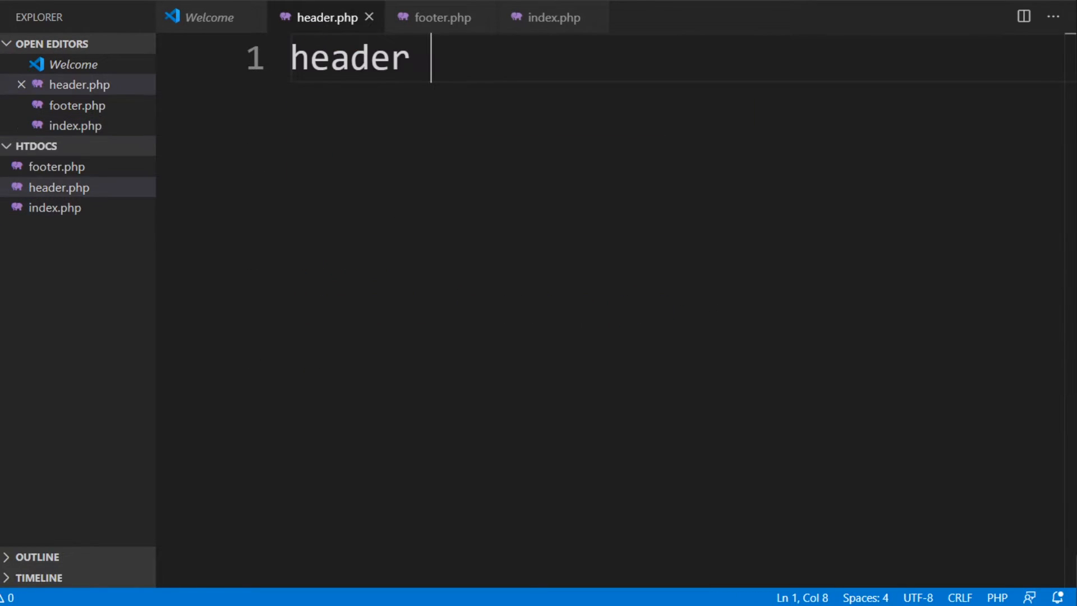
pyautogui.click(552, 17)
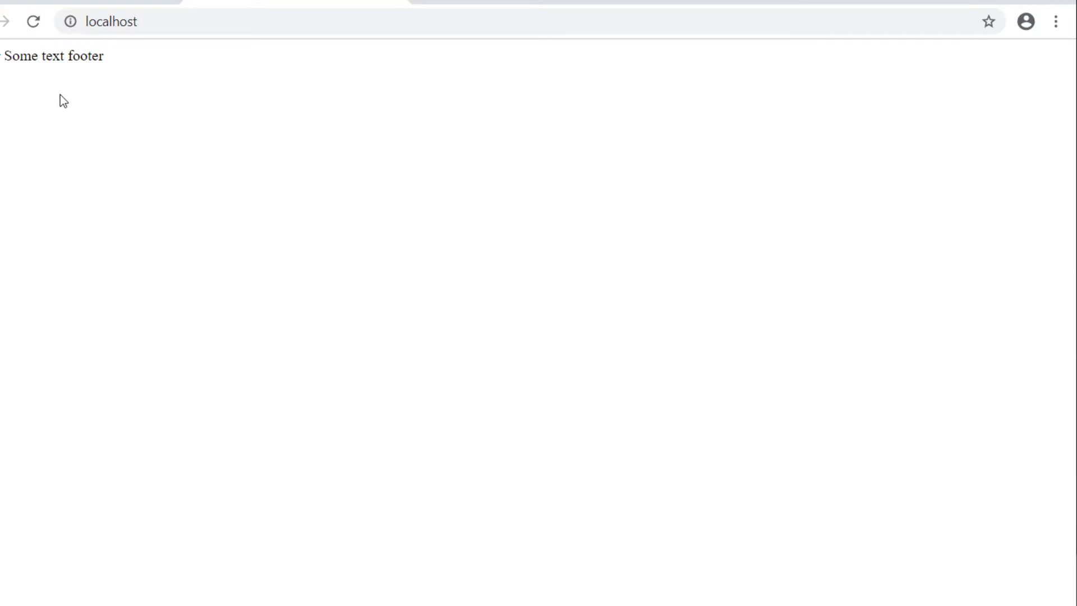
pyautogui.moveTo(12, 76)
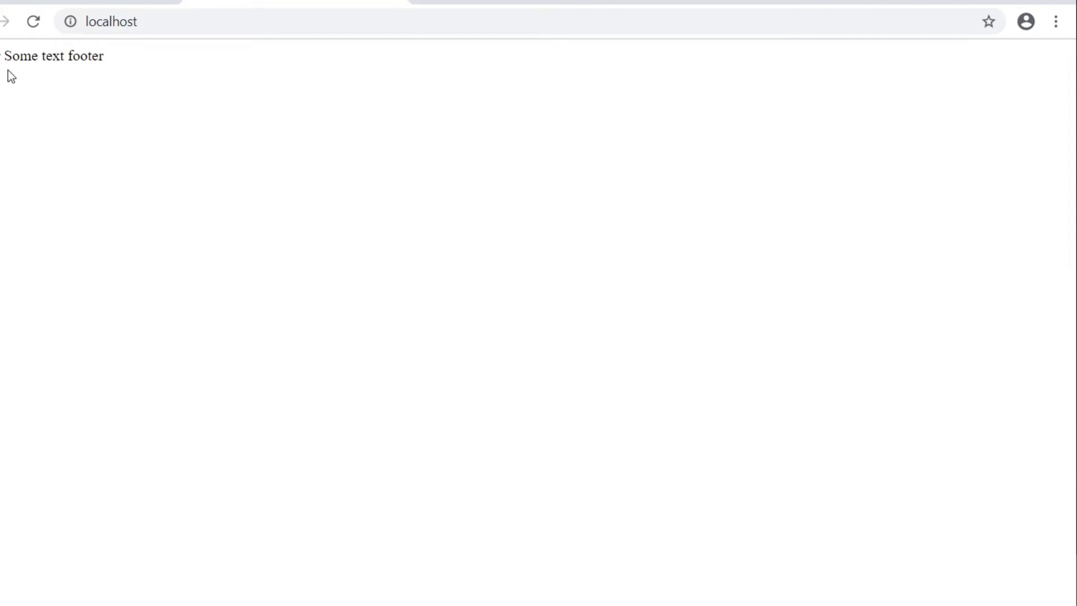
pyautogui.moveTo(84, 77)
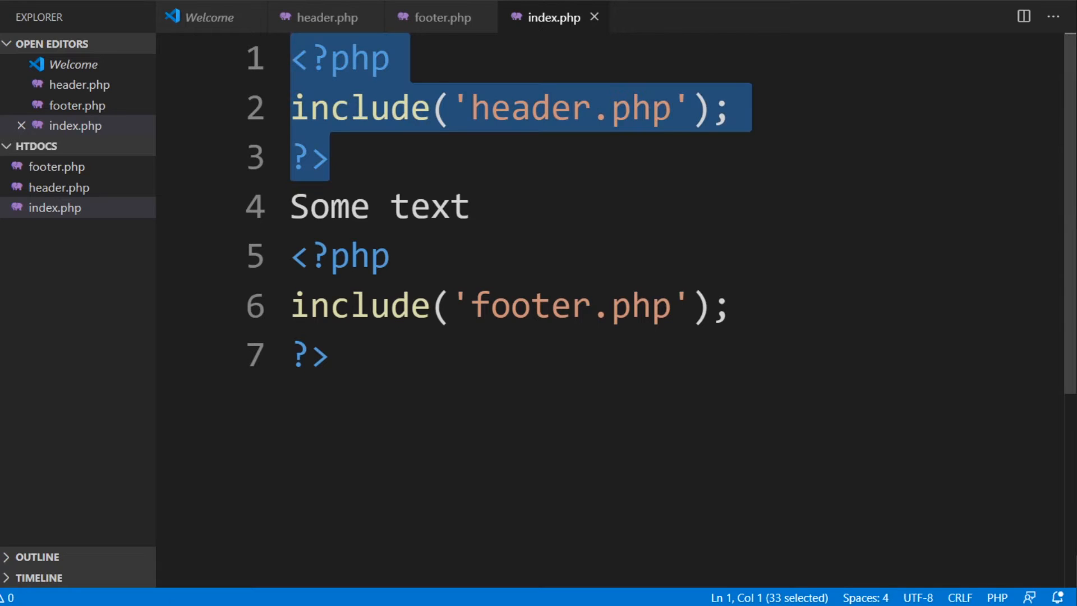
pyautogui.moveTo(537, 33)
pyautogui.write('requir')
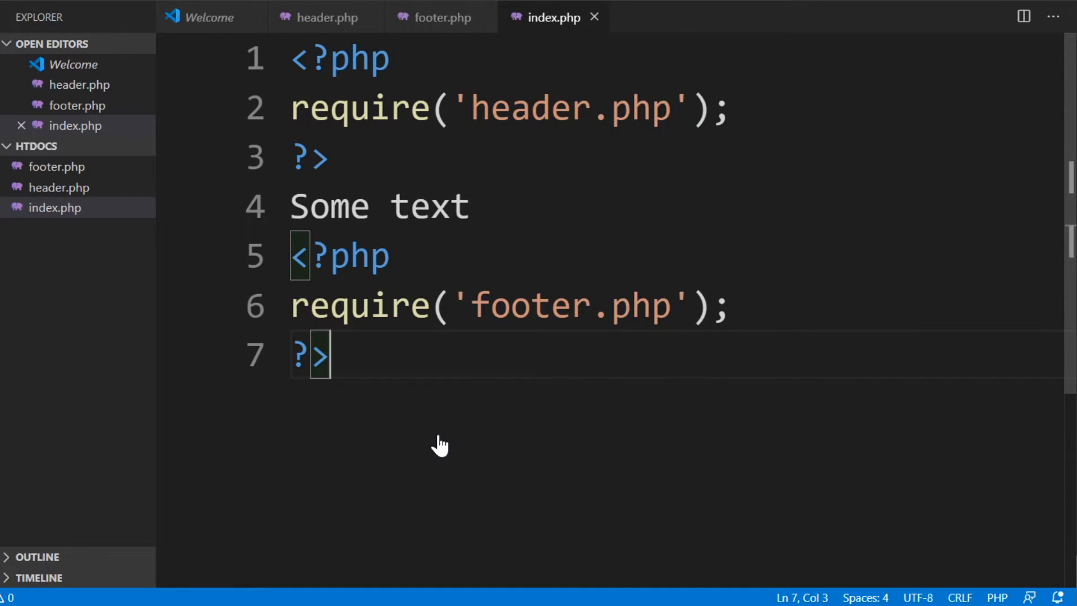
pyautogui.moveTo(299, 110)
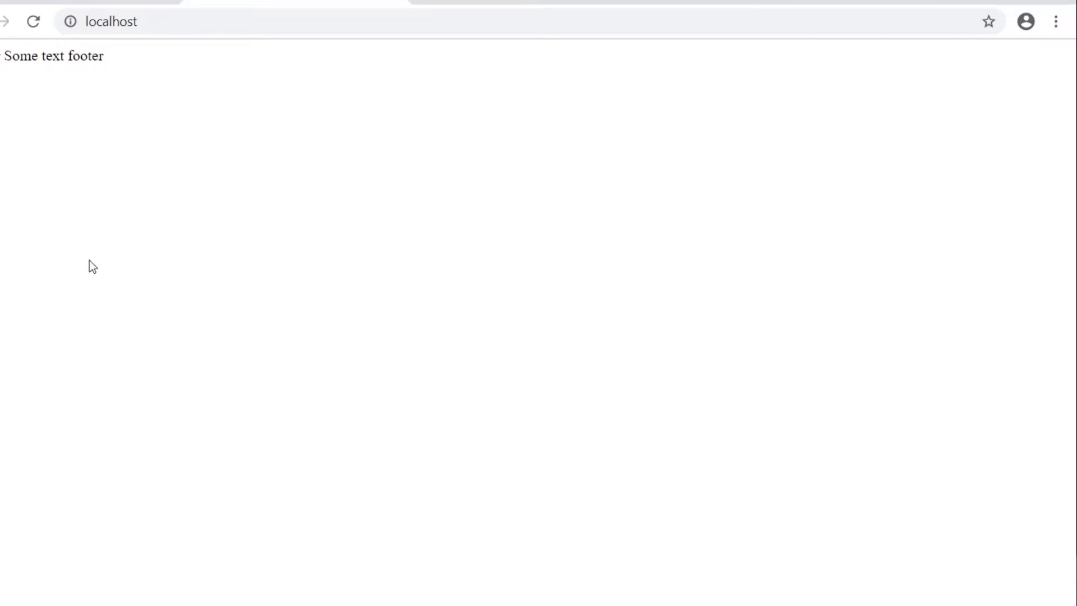
pyautogui.moveTo(221, 487)
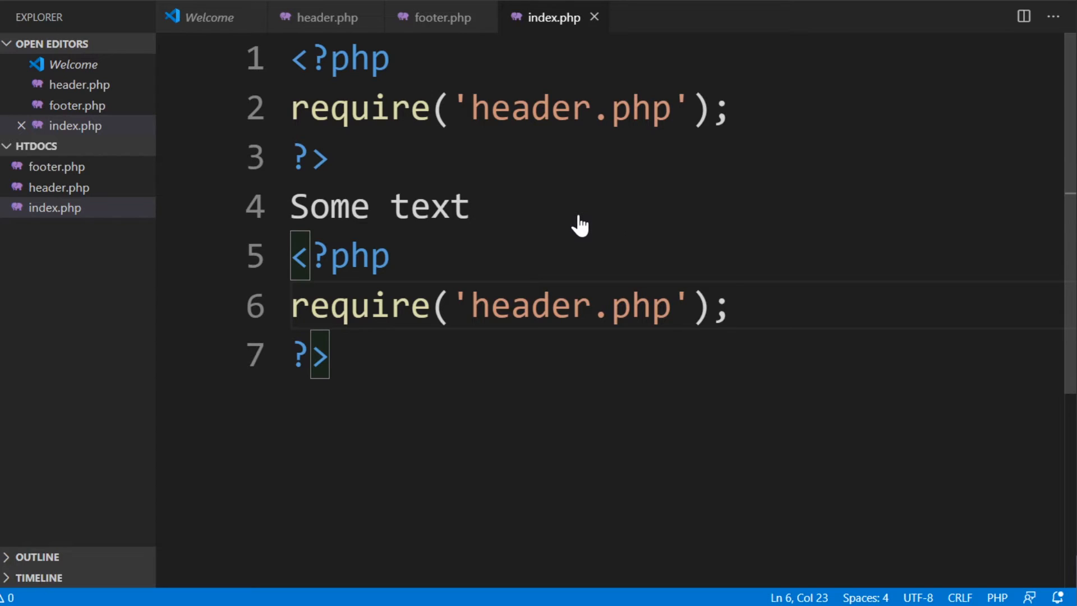
pyautogui.moveTo(526, 247)
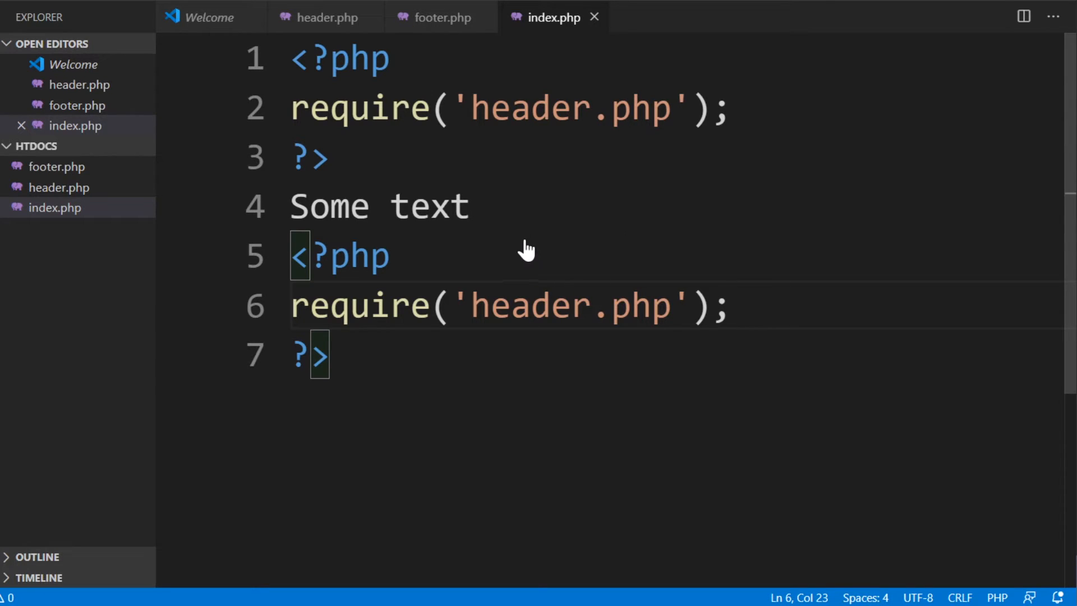
pyautogui.moveTo(515, 243)
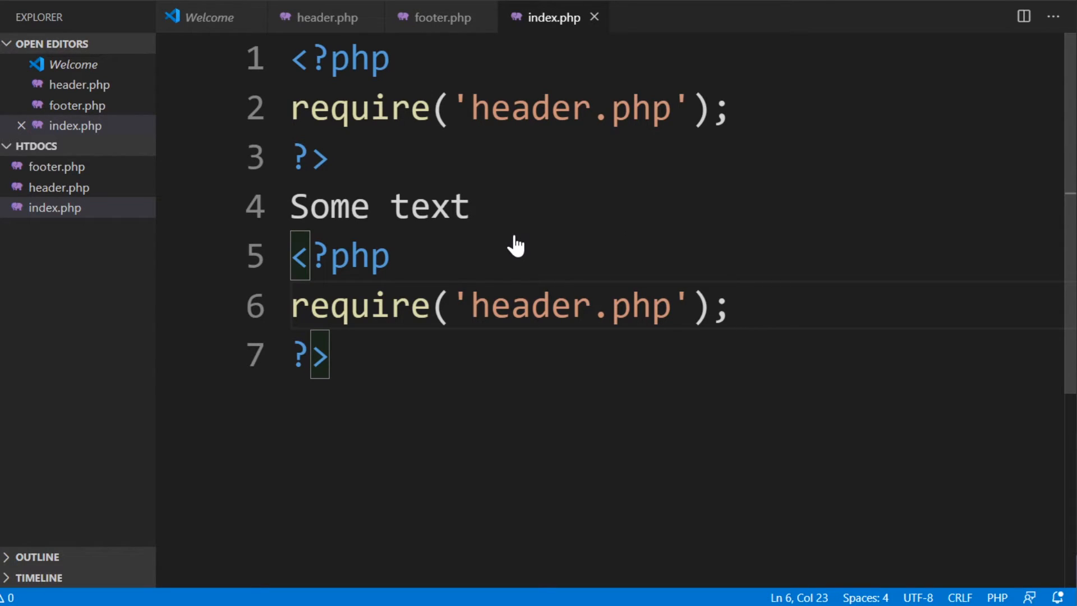
pyautogui.moveTo(534, 114)
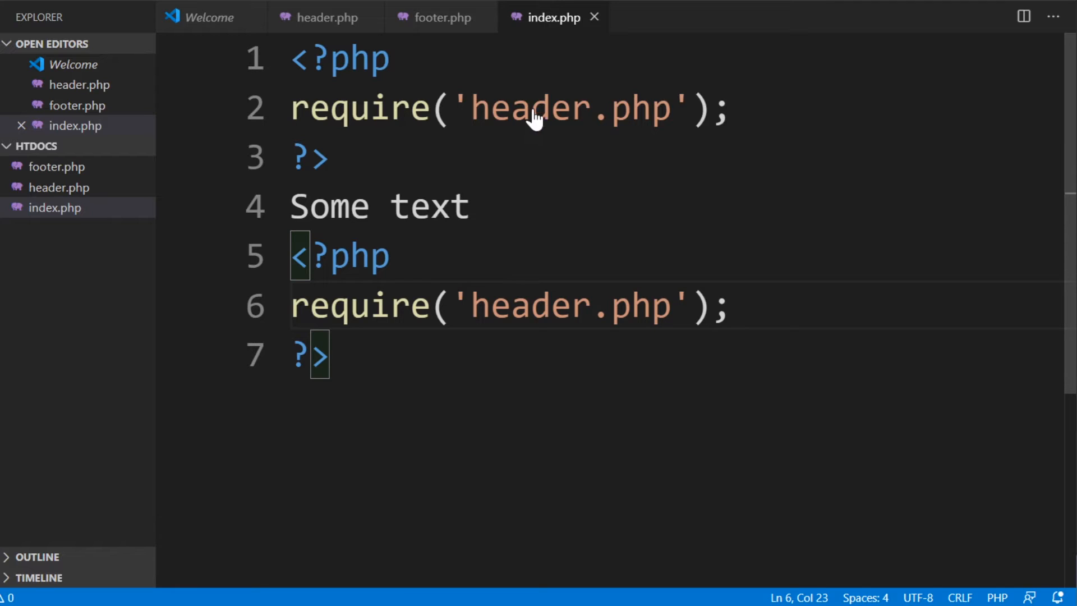
pyautogui.moveTo(499, 100)
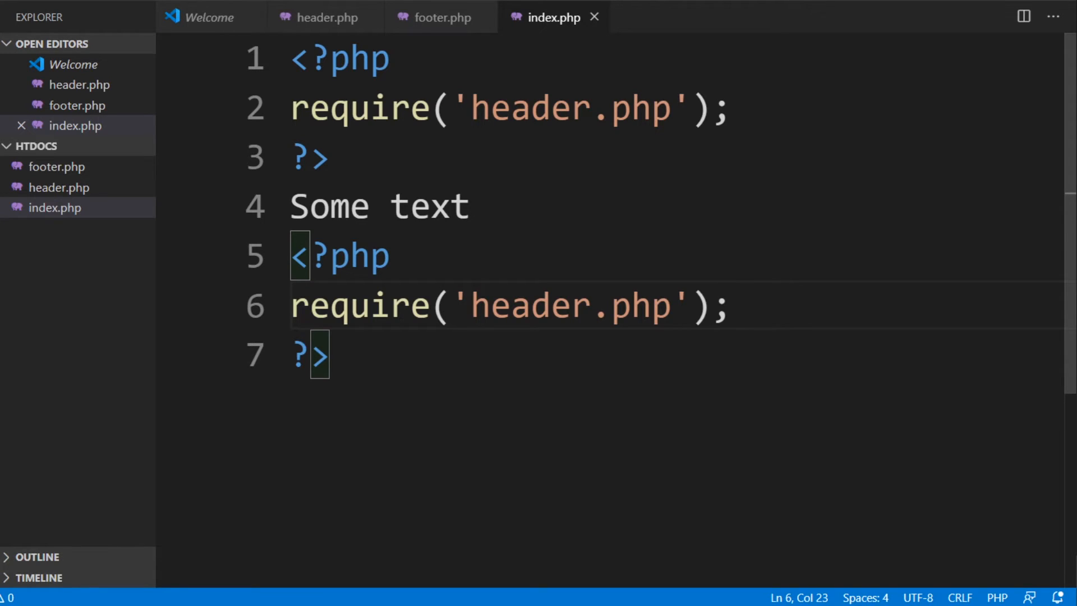
pyautogui.moveTo(360, 106)
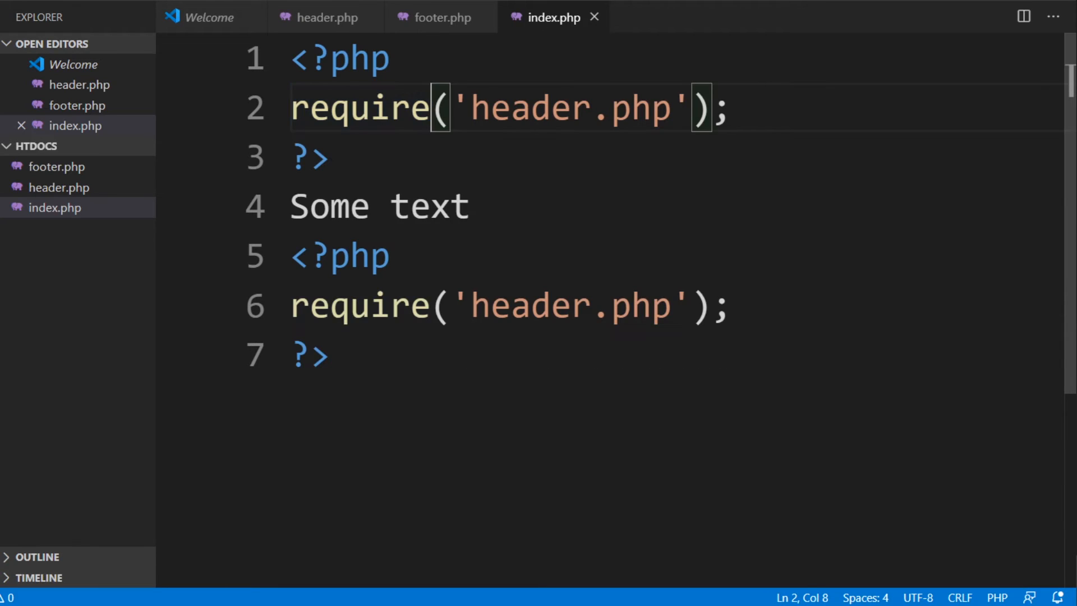
# - Complete the first require to require_once and select the require on line 6
pyautogui.write('_')
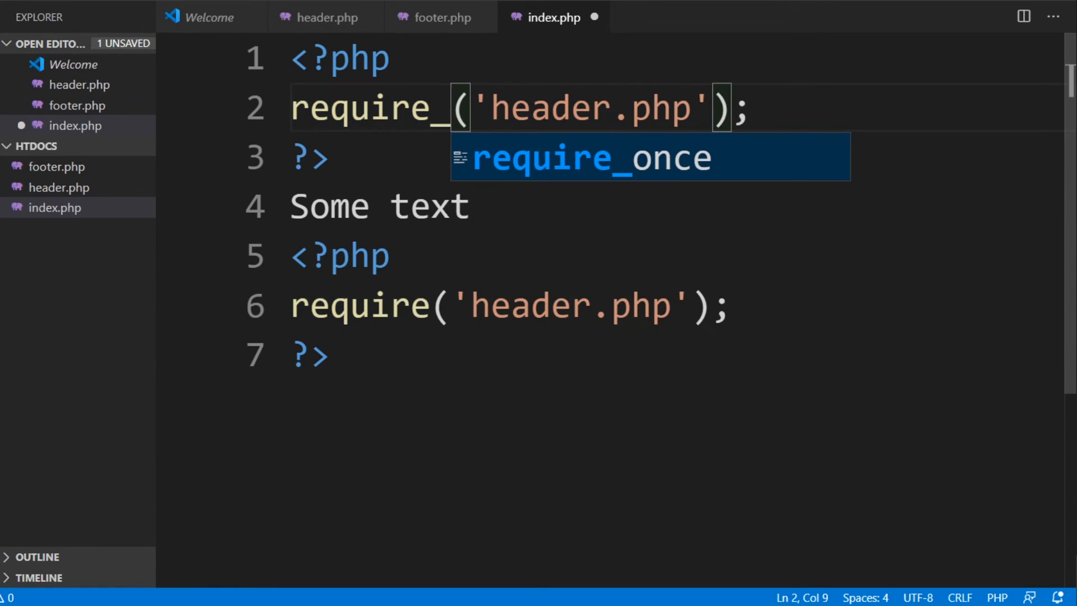
pyautogui.press('Tab')
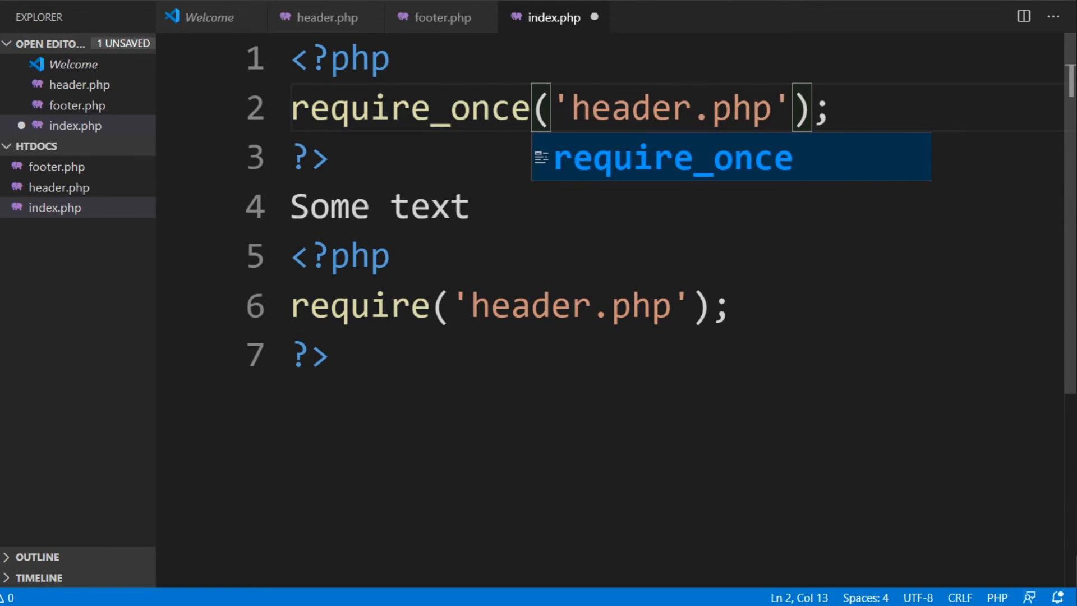
pyautogui.doubleClick(491, 106)
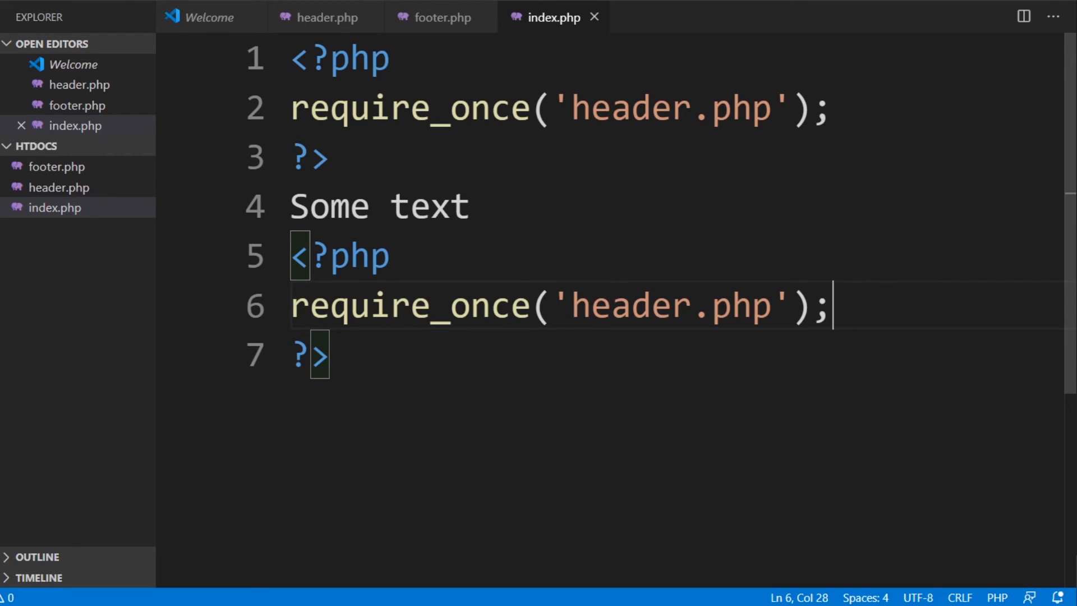
pyautogui.moveTo(120, 596)
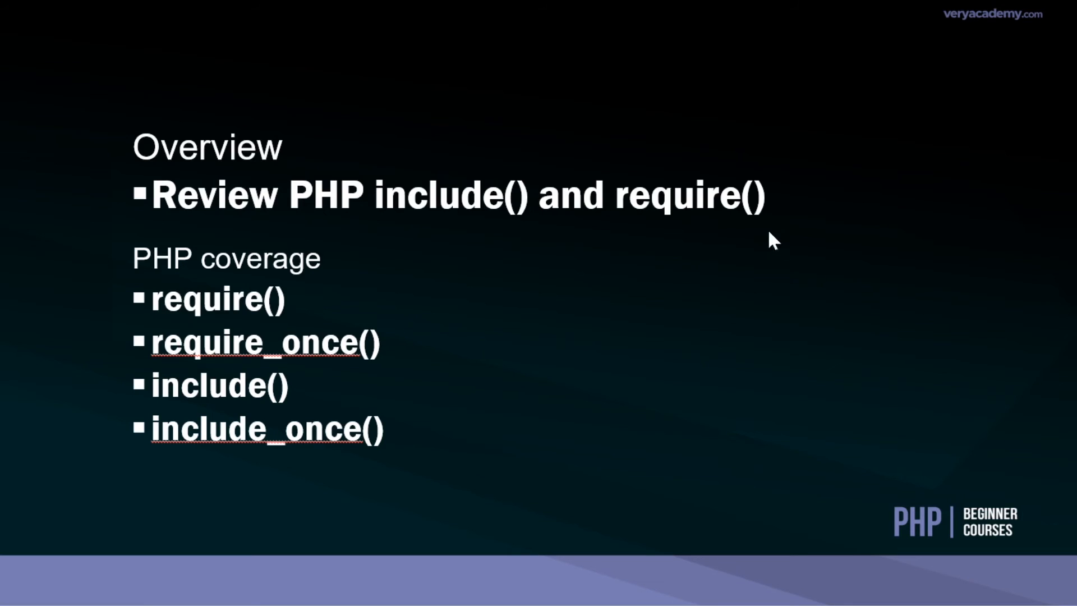
pyautogui.moveTo(718, 203)
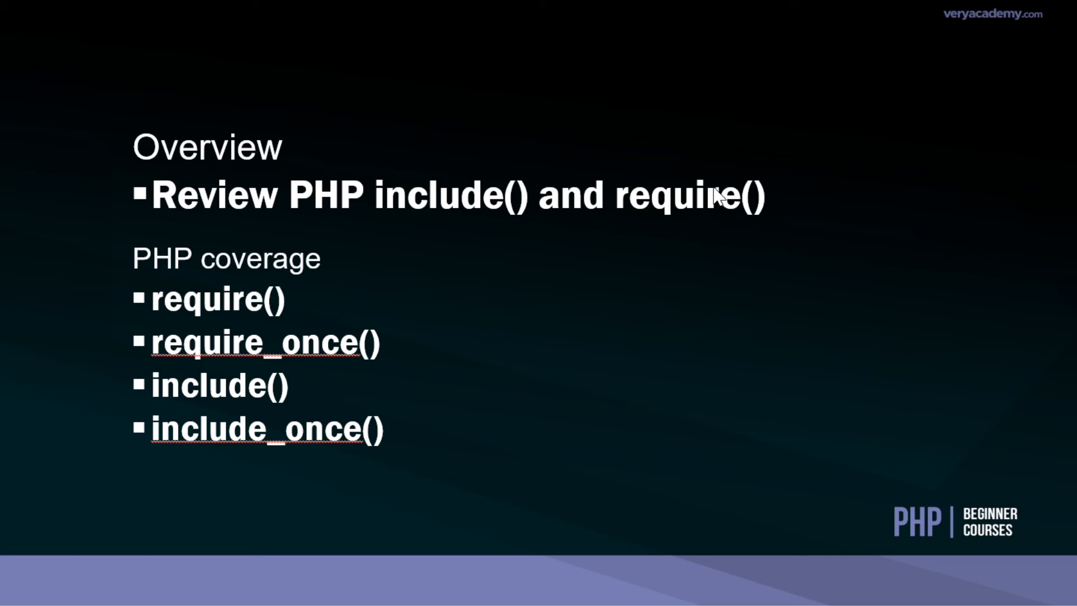